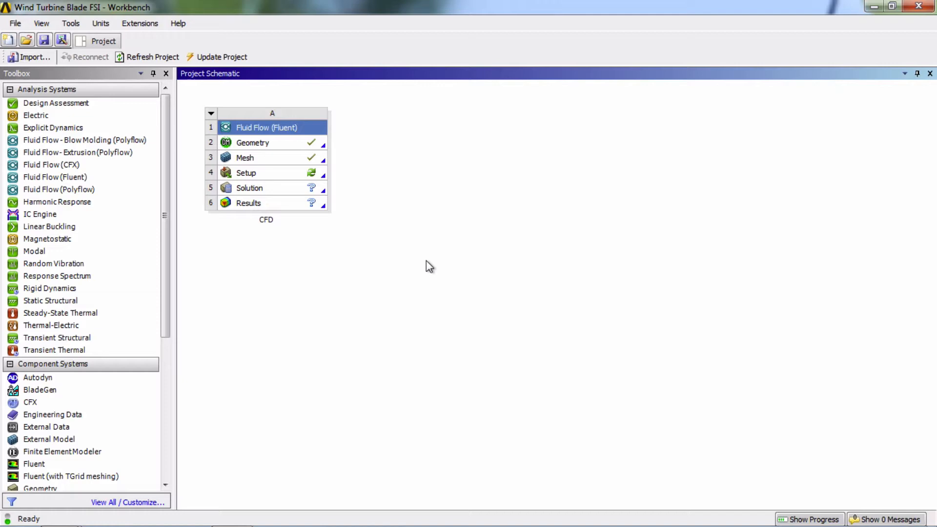
pyautogui.moveTo(403, 257)
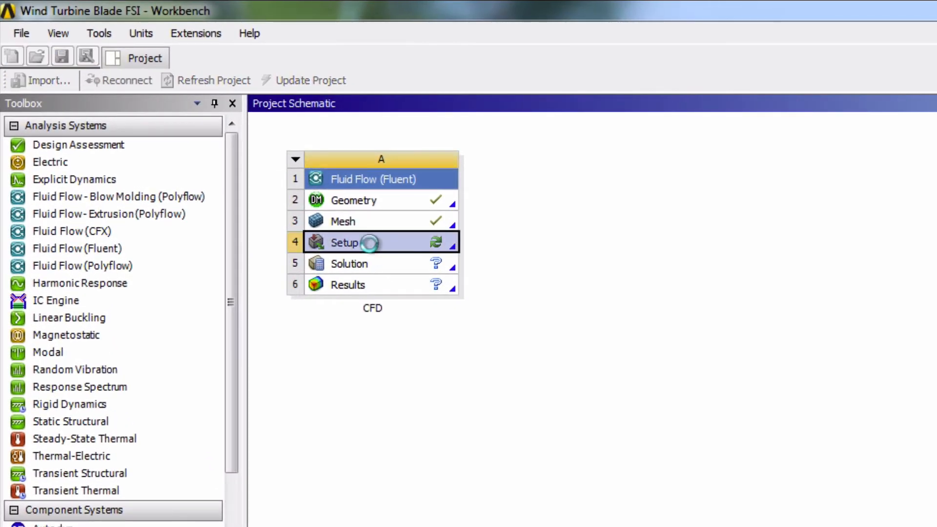
# Step: Launch Fluent Setup with double precision and parallel local processing using 2 solver processes
pyautogui.doubleClick(345, 242)
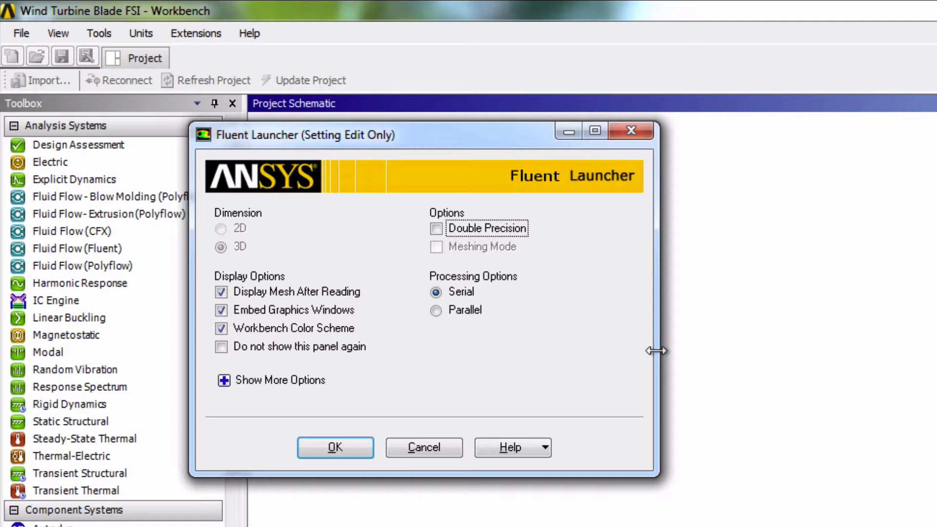
pyautogui.moveTo(622, 348)
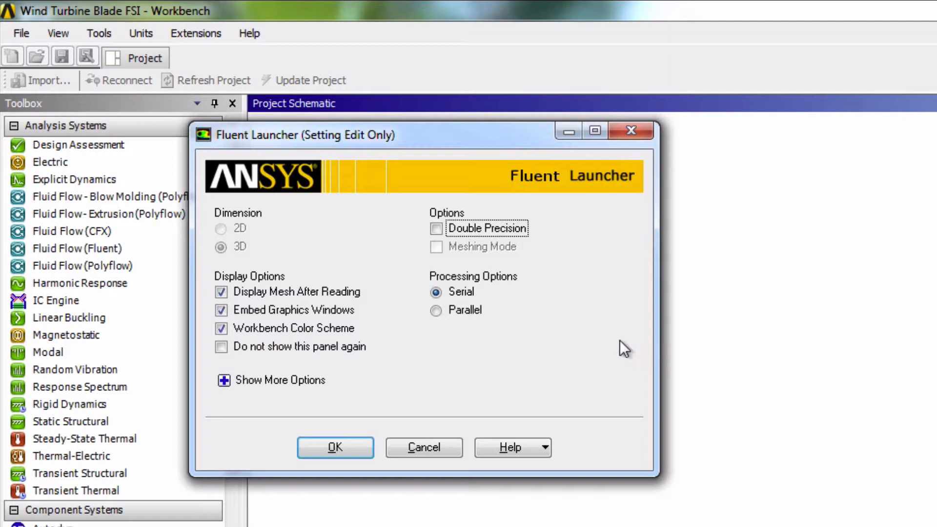
pyautogui.click(436, 228)
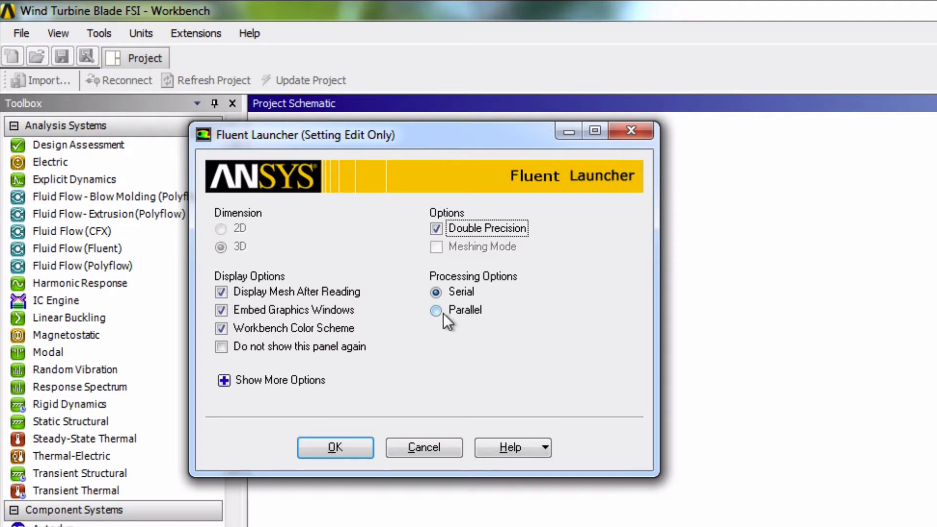
pyautogui.click(436, 310)
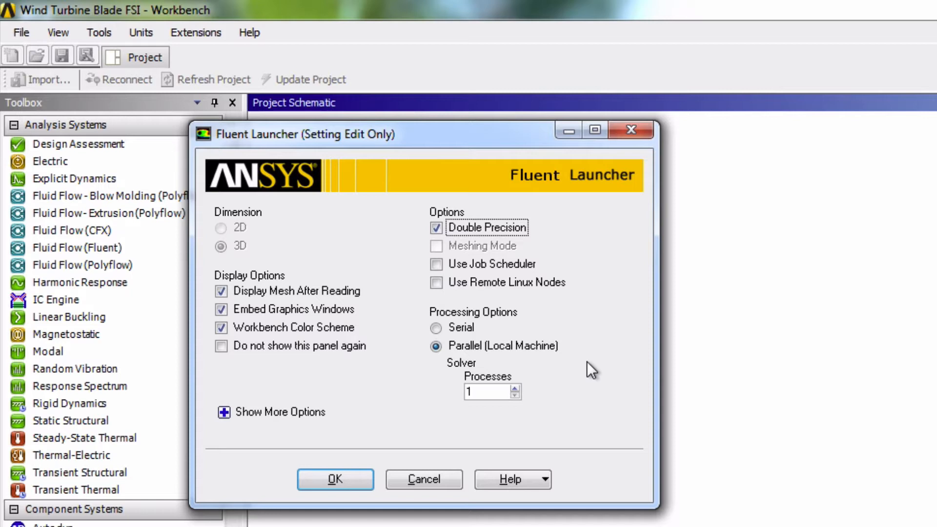
pyautogui.moveTo(481, 393)
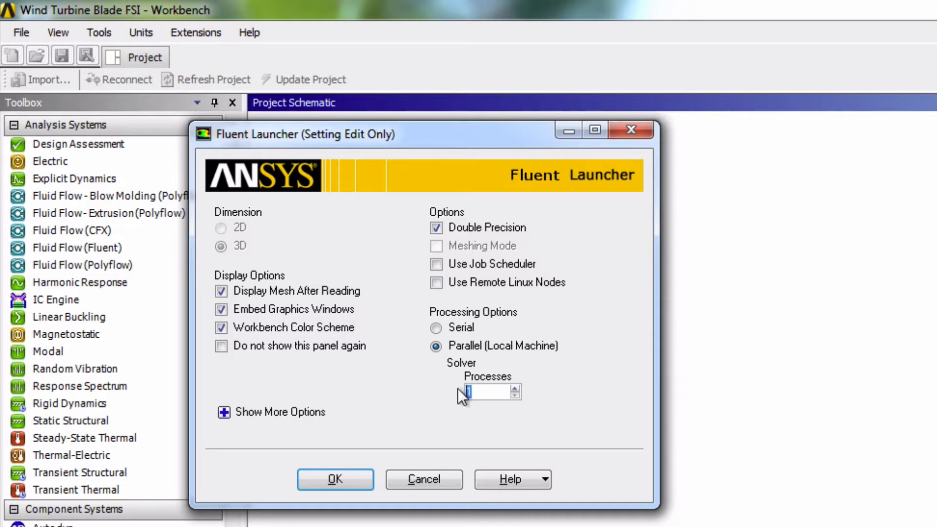
pyautogui.write('2')
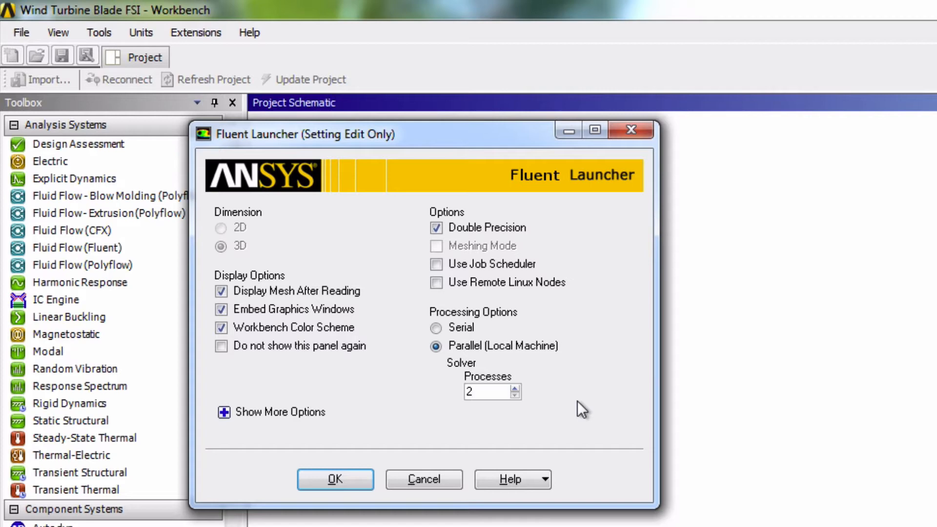
pyautogui.click(484, 392)
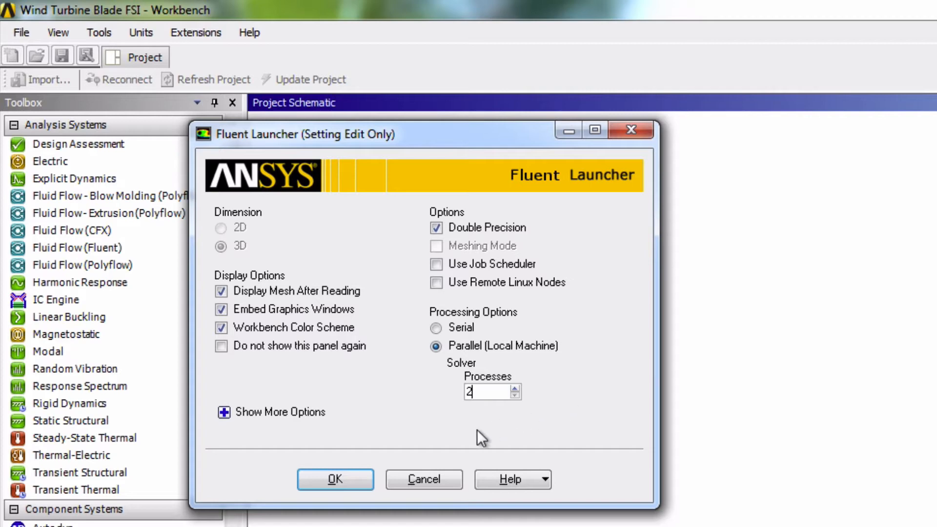
pyautogui.click(307, 438)
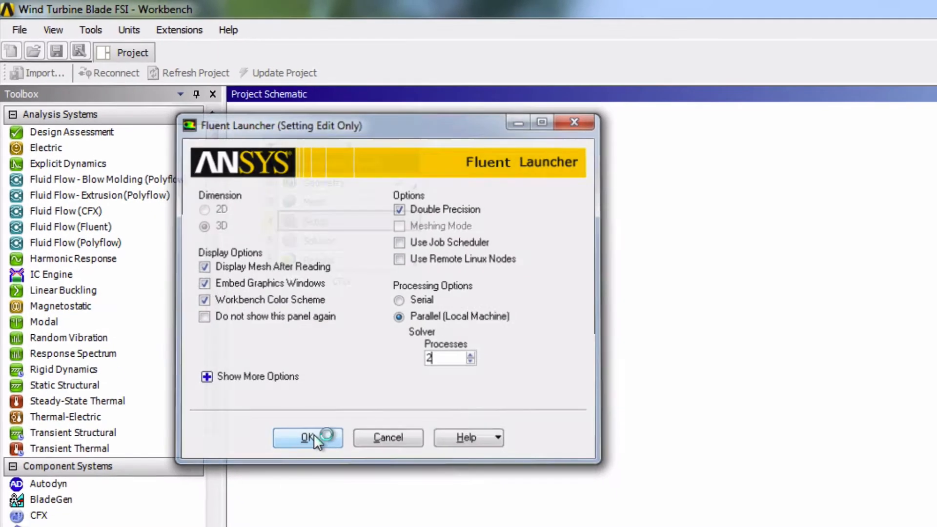
# Step: Start Fluent with the launcher settings and dismiss the parallel-mode information message
pyautogui.click(307, 438)
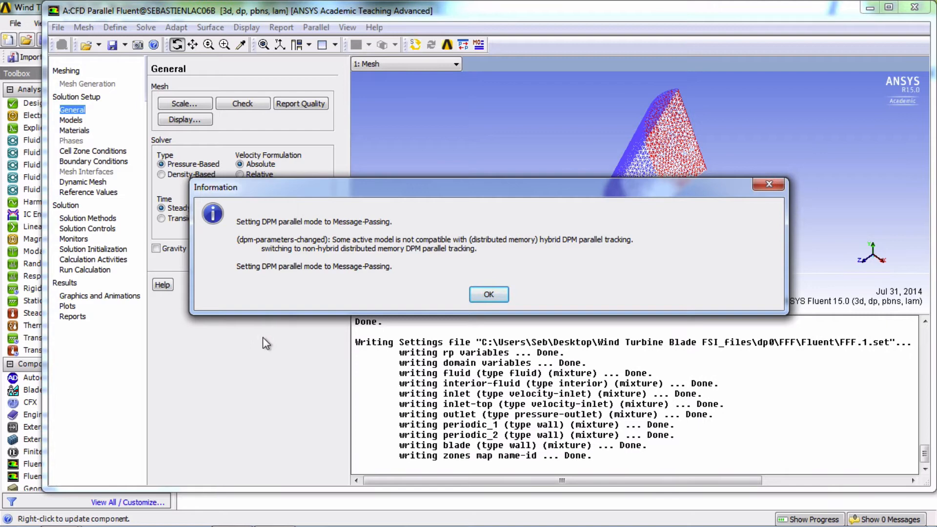
pyautogui.click(488, 294)
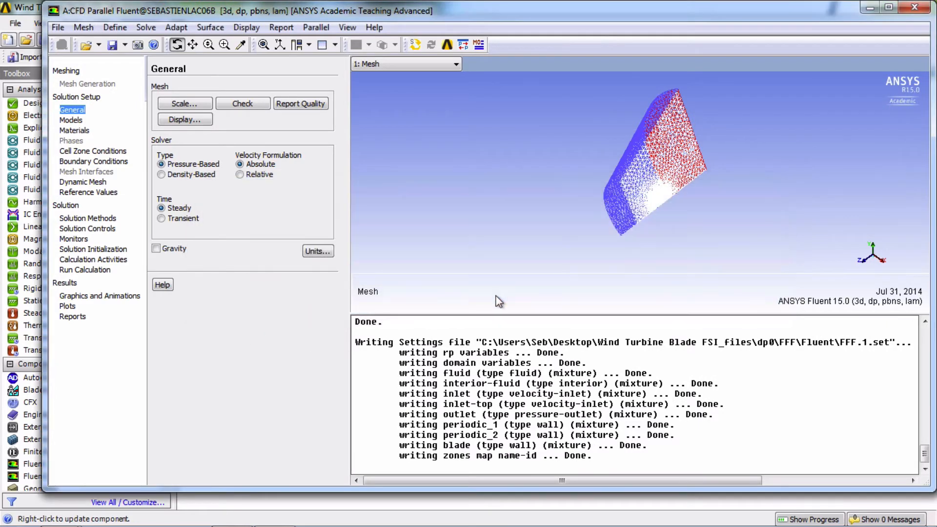
pyautogui.moveTo(438, 280)
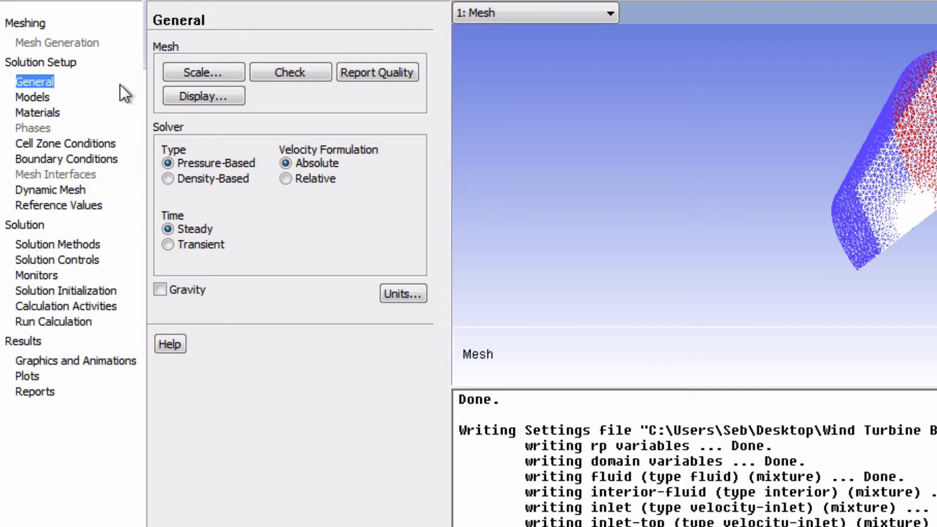
pyautogui.moveTo(102, 120)
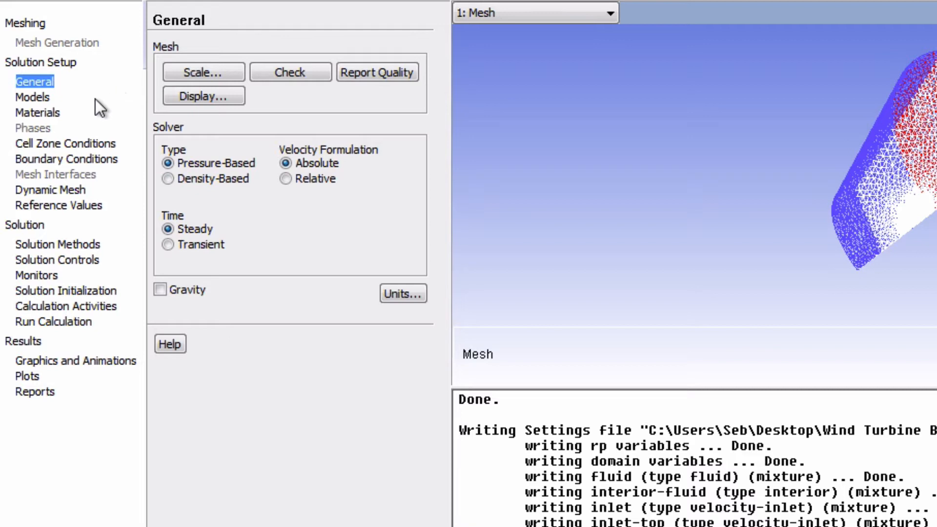
pyautogui.moveTo(89, 102)
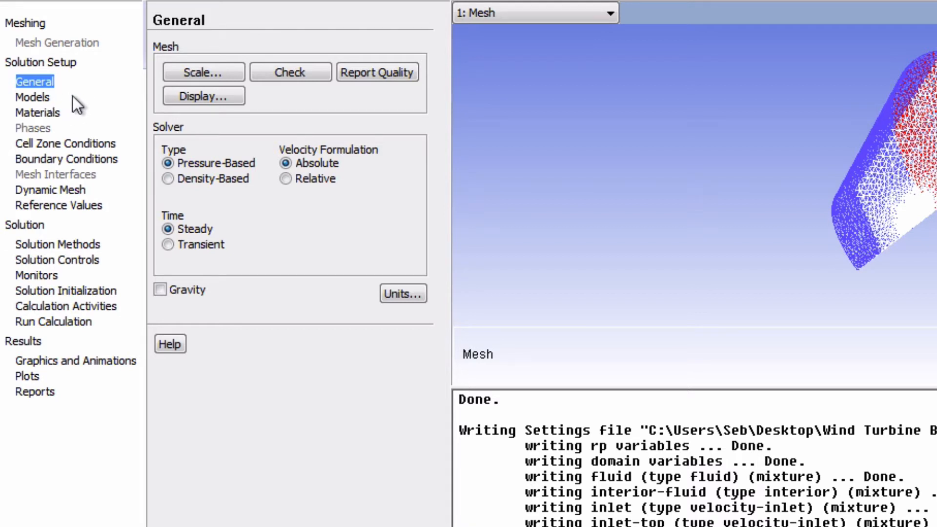
pyautogui.moveTo(167, 163)
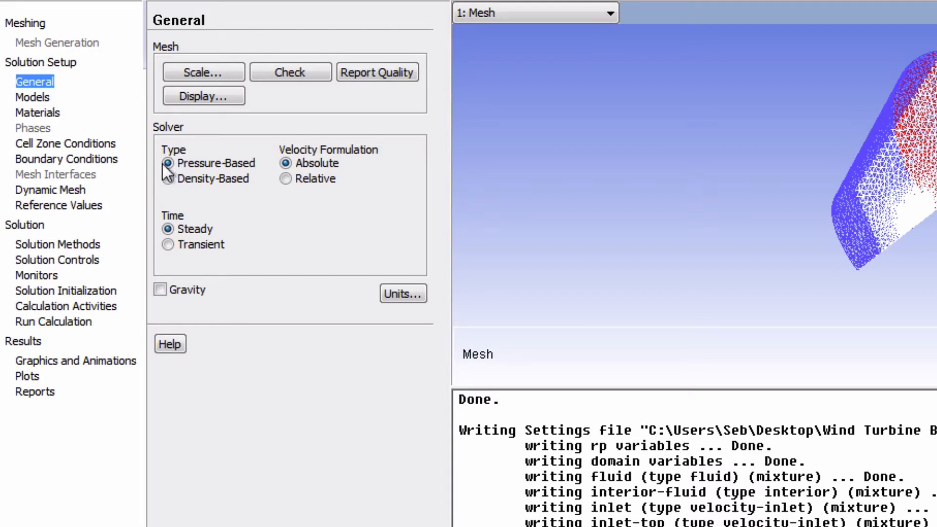
pyautogui.moveTo(239, 252)
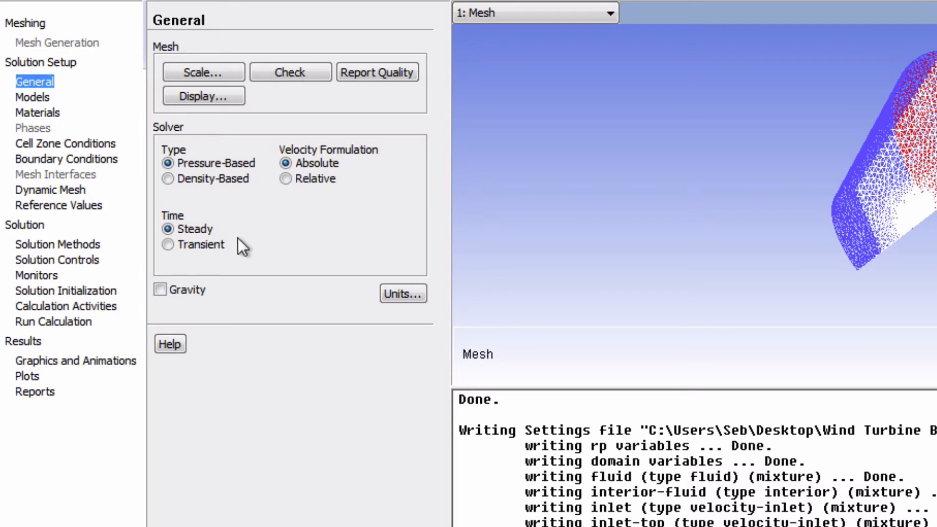
pyautogui.moveTo(190, 260)
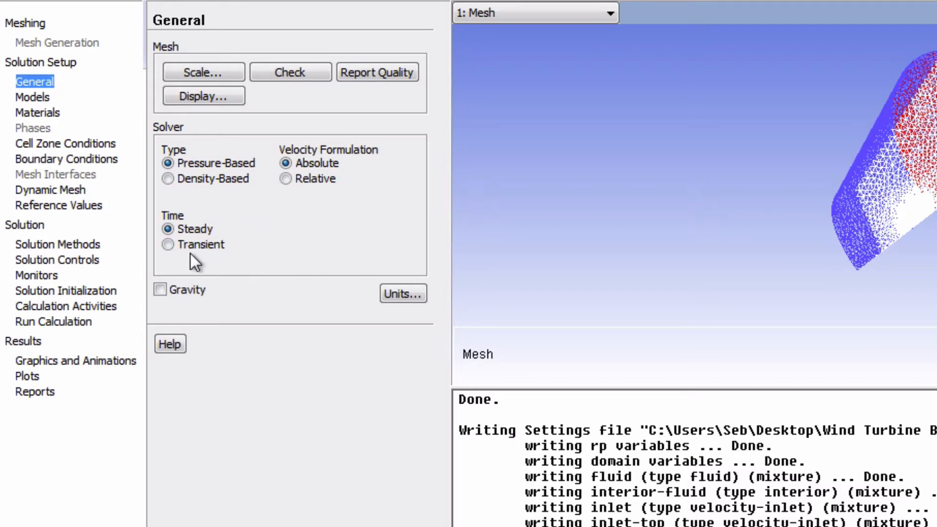
pyautogui.moveTo(211, 272)
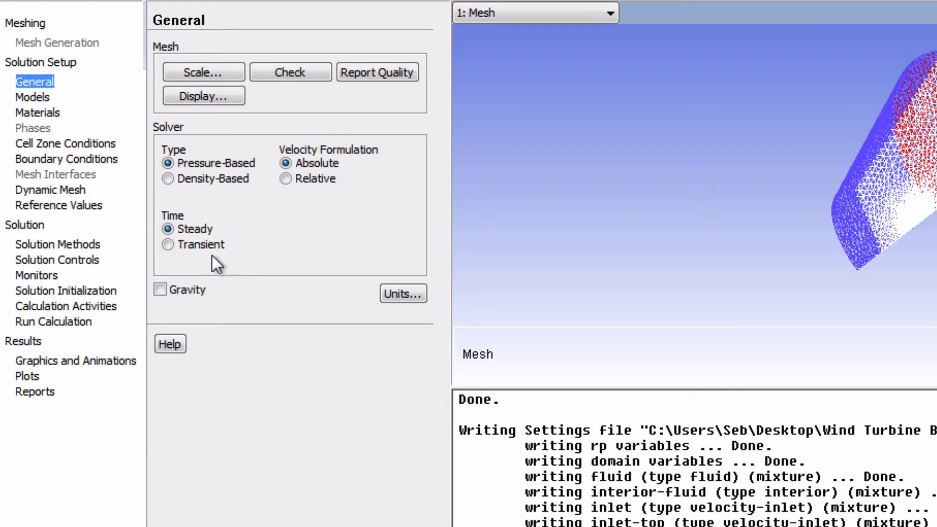
pyautogui.moveTo(24, 102)
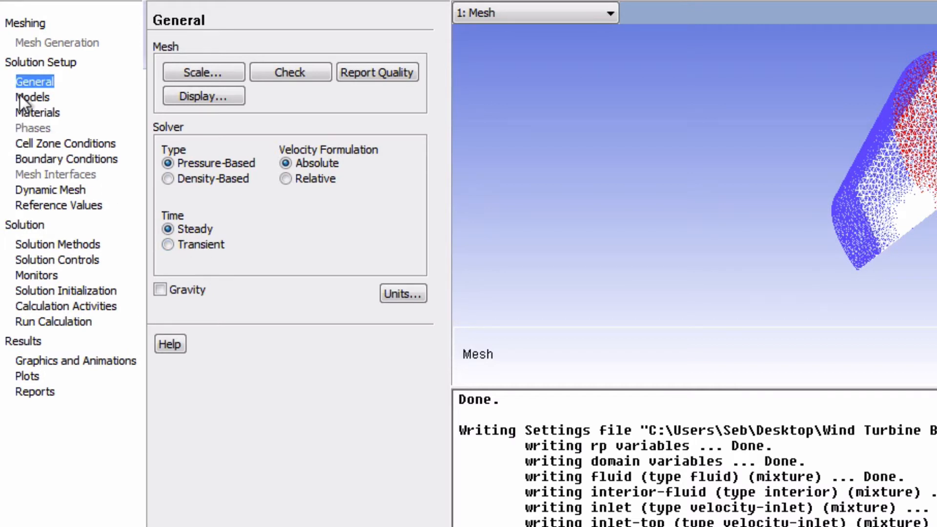
# Step: Switch the viscous model from laminar to SST k-omega, then show the materials list
pyautogui.click(28, 97)
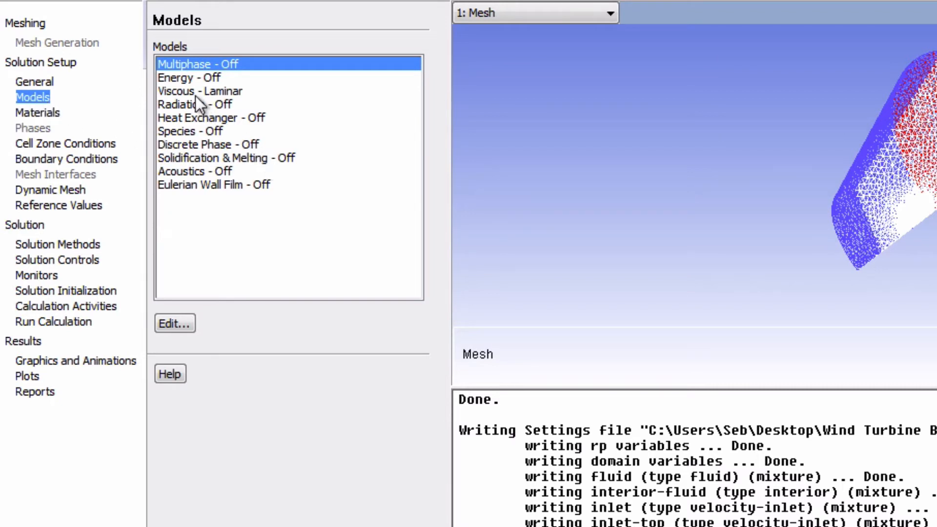
pyautogui.moveTo(198, 98)
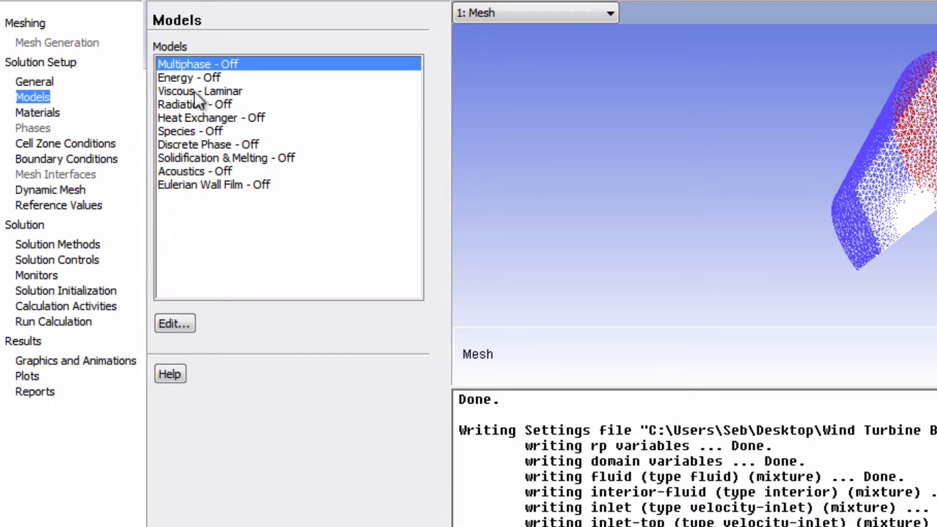
pyautogui.click(199, 90)
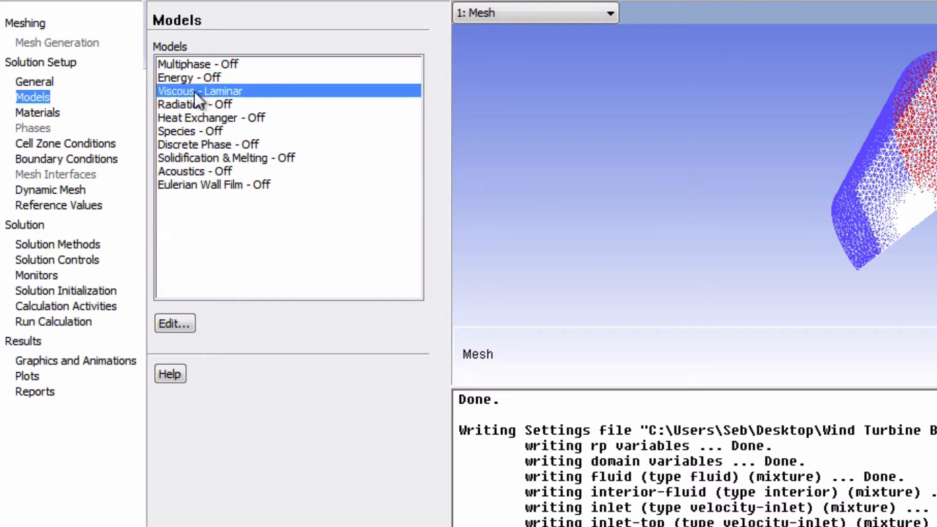
pyautogui.doubleClick(194, 91)
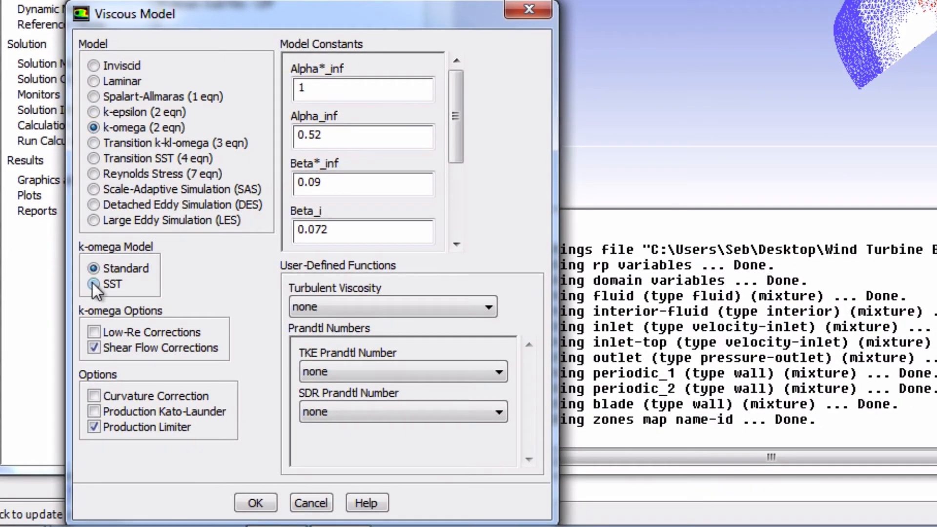
pyautogui.click(92, 285)
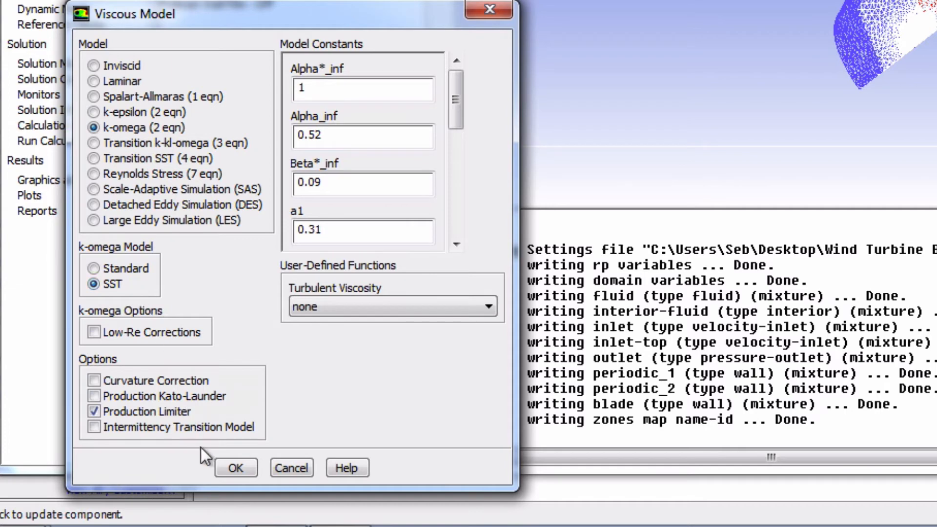
pyautogui.click(235, 468)
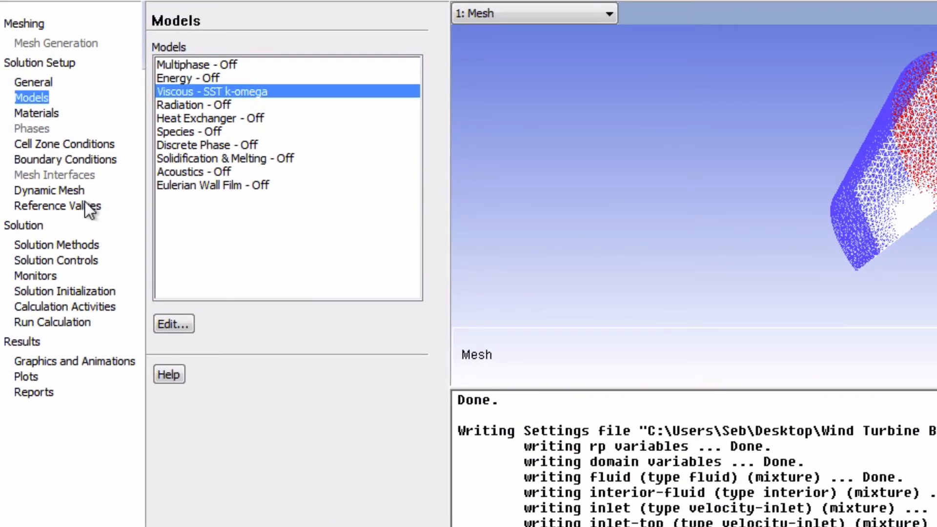
pyautogui.click(35, 113)
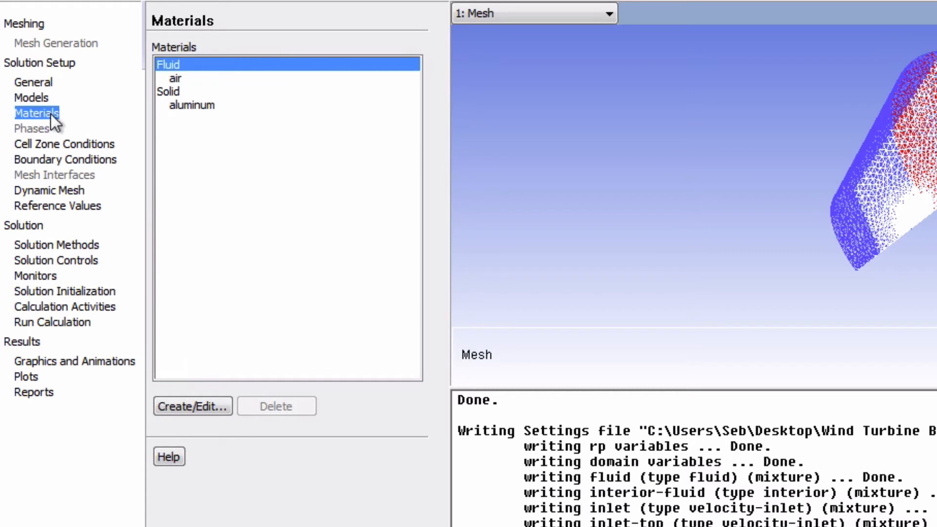
pyautogui.moveTo(203, 86)
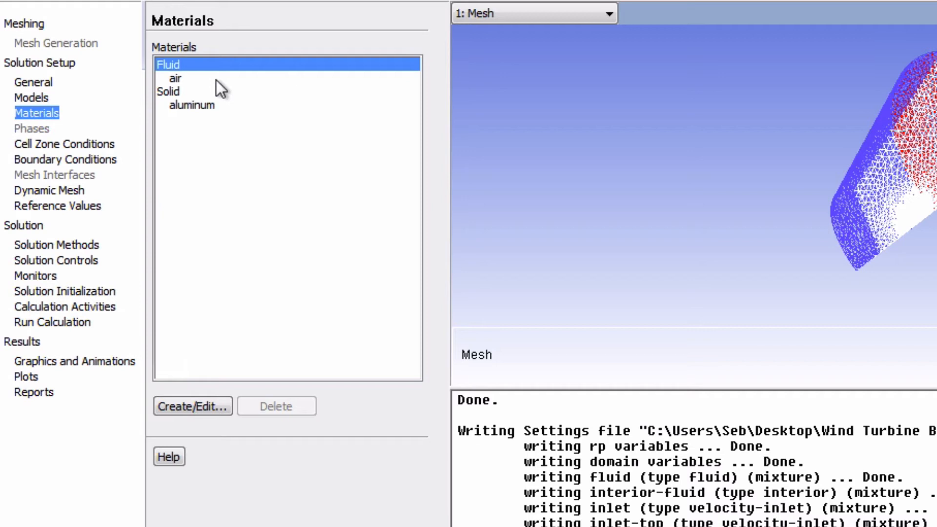
pyautogui.moveTo(188, 88)
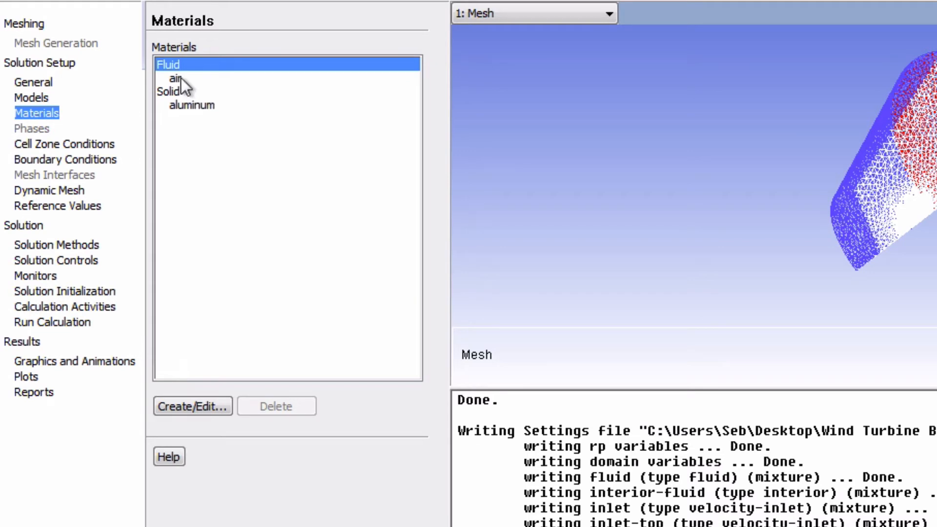
pyautogui.click(175, 78)
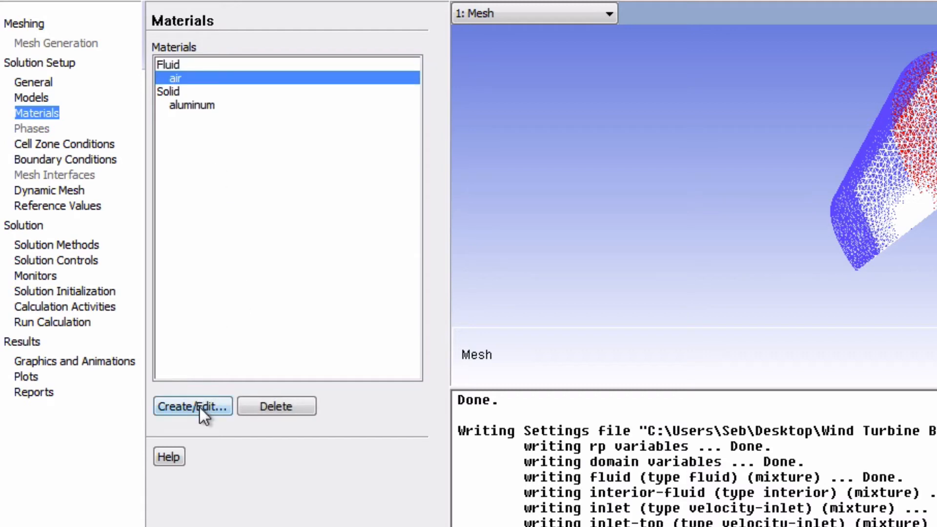
pyautogui.click(193, 406)
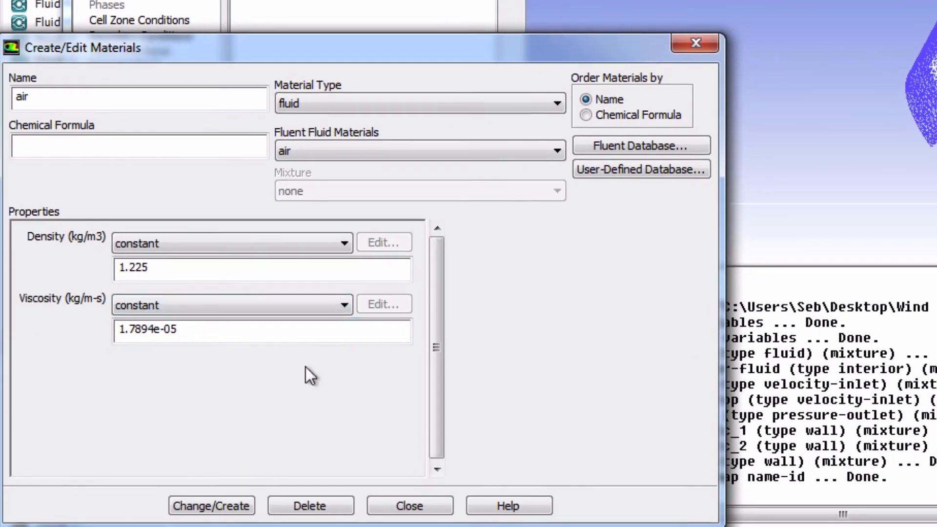
pyautogui.moveTo(298, 380)
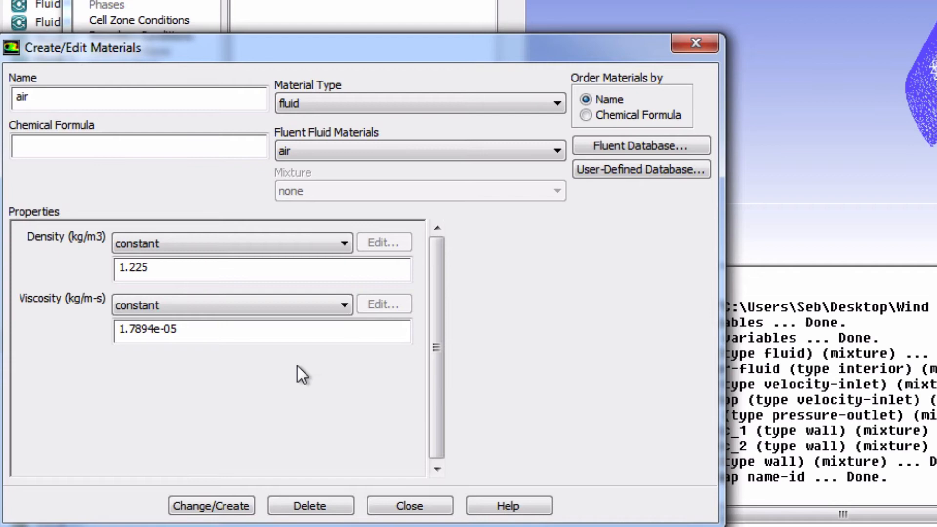
pyautogui.moveTo(424, 479)
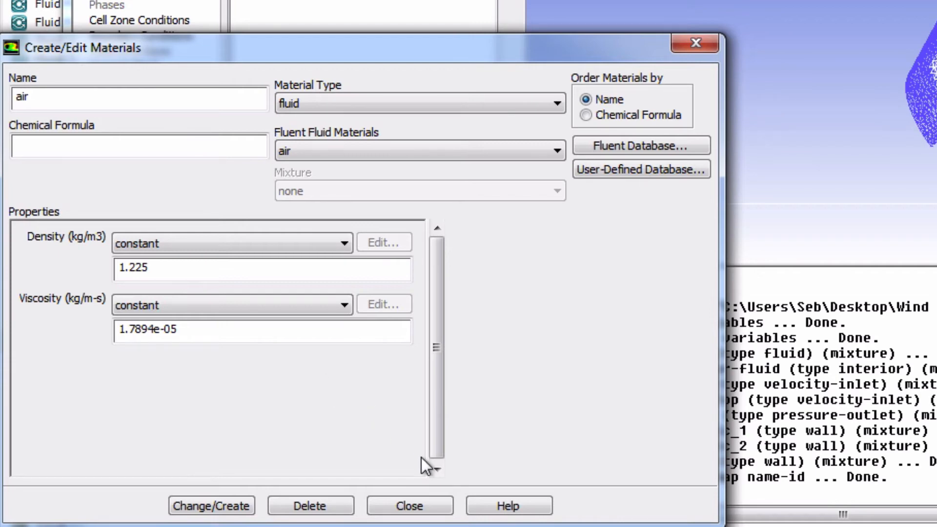
pyautogui.click(410, 519)
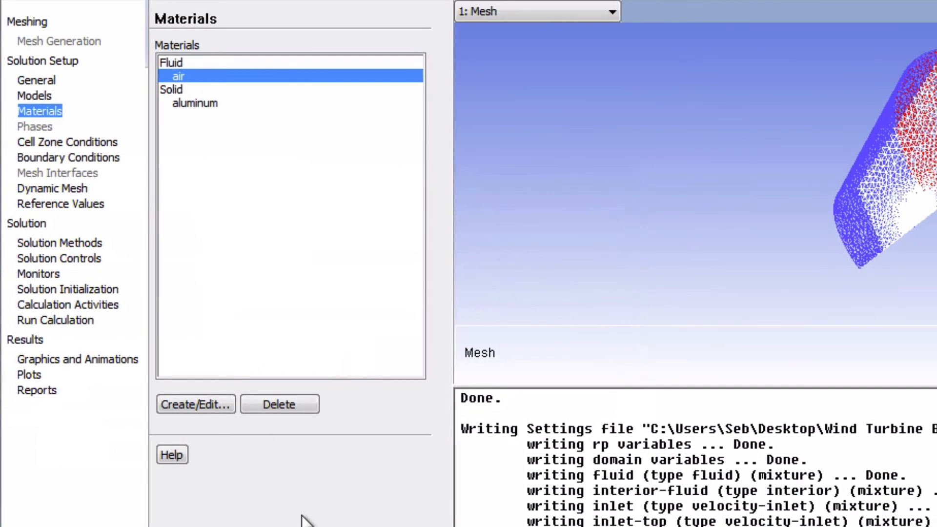
pyautogui.moveTo(150, 161)
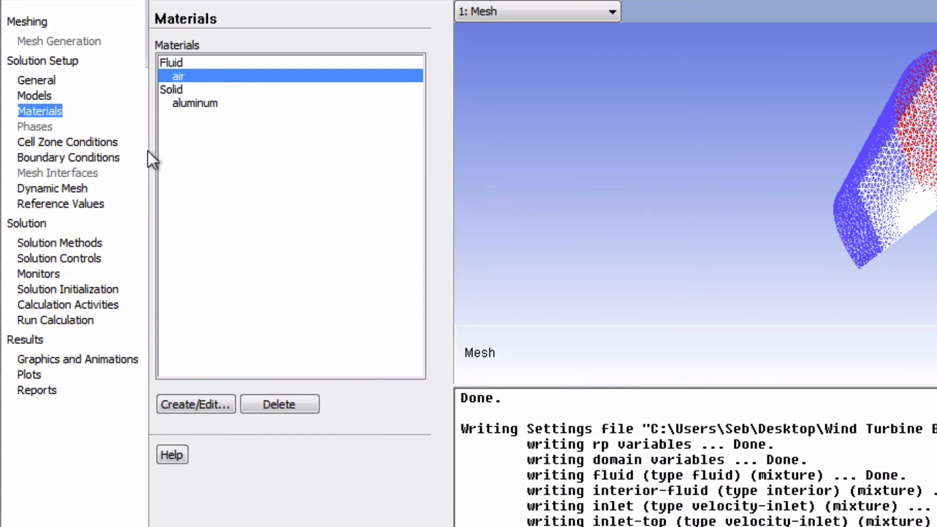
# Step: Edit the fluid cell zone and review the air material properties without changes
pyautogui.click(66, 142)
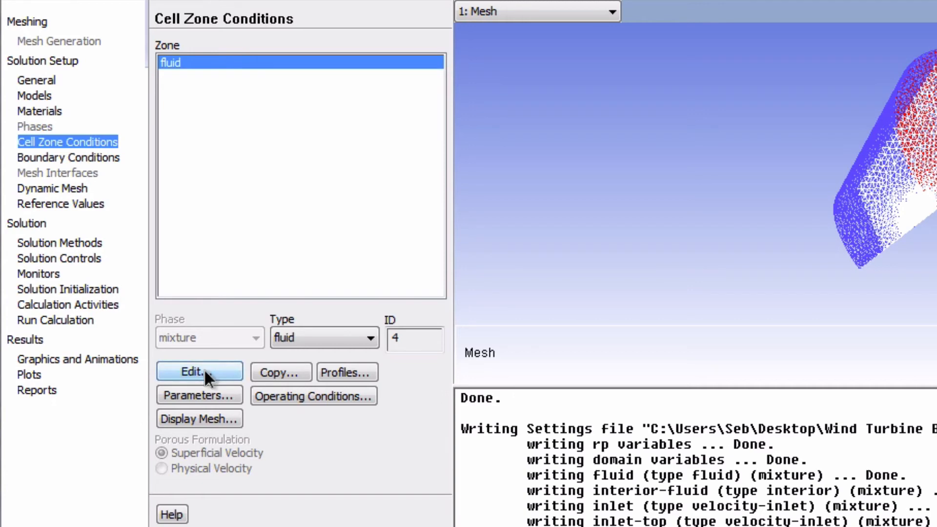
pyautogui.click(199, 371)
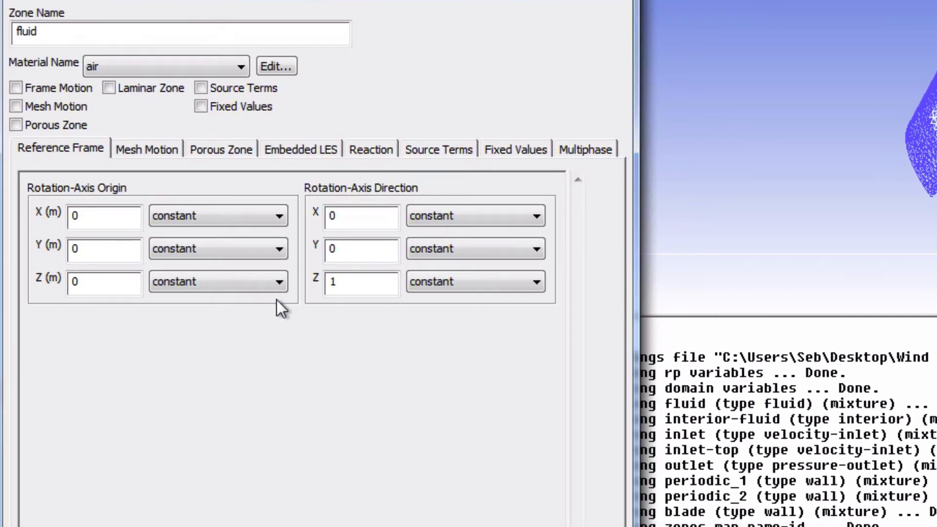
pyautogui.moveTo(255, 108)
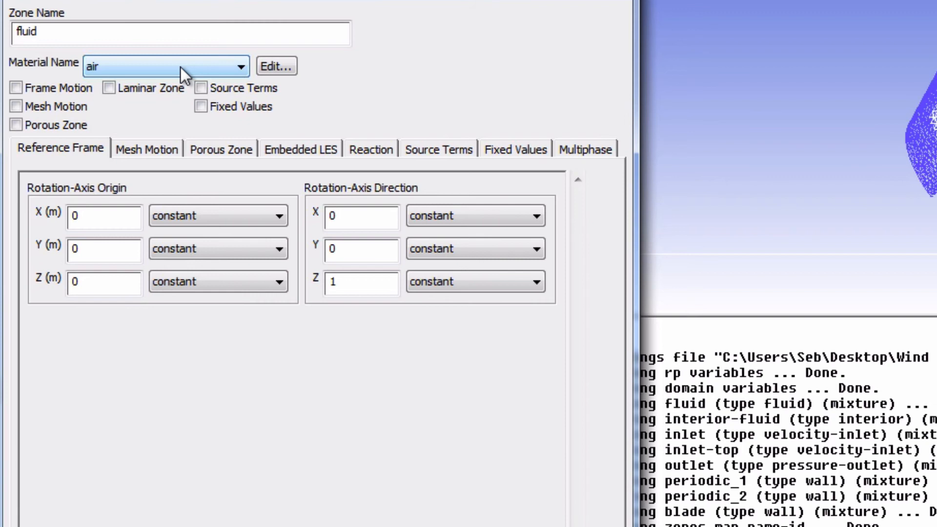
pyautogui.click(276, 66)
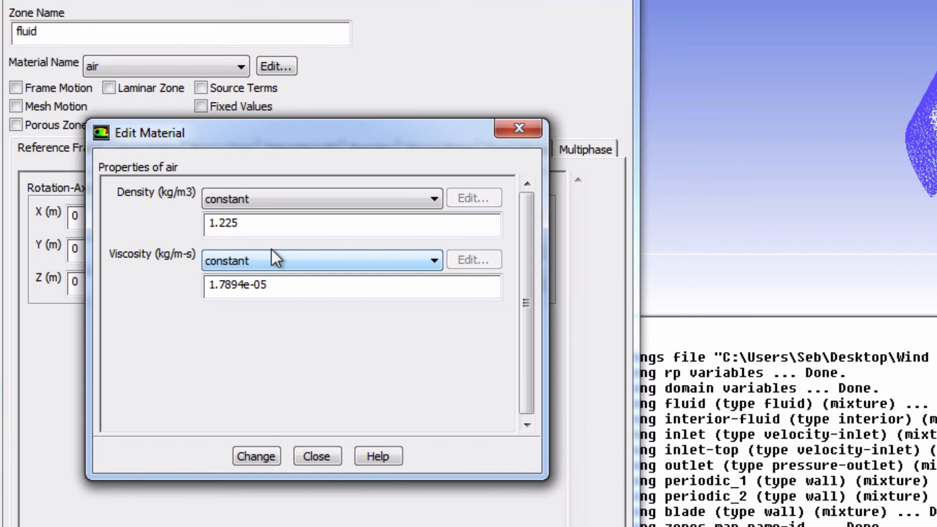
pyautogui.click(316, 456)
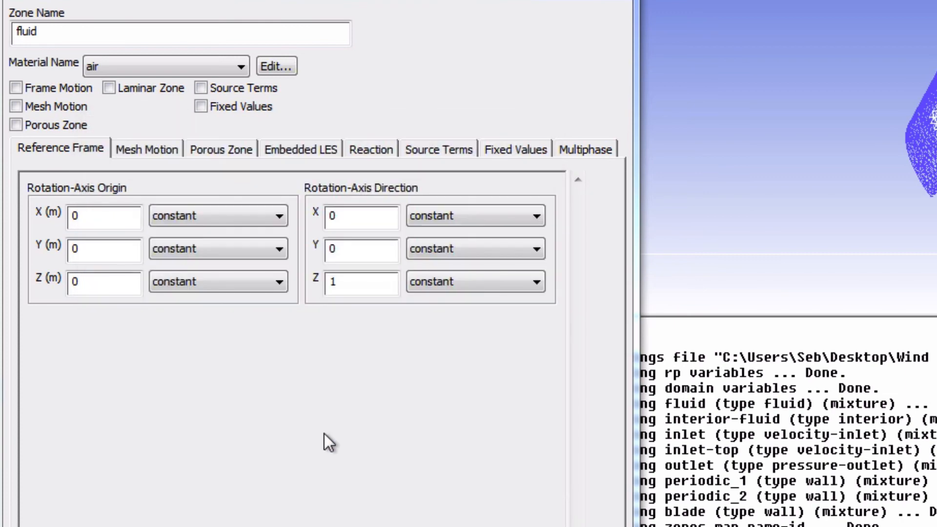
pyautogui.moveTo(308, 437)
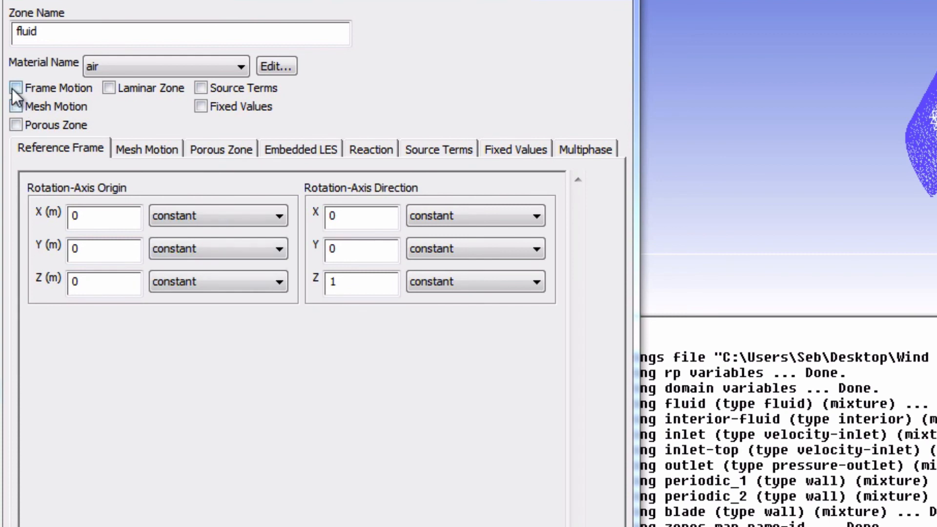
# Step: Enable frame motion for the fluid zone and enter a rotational speed of -2 rad/s
pyautogui.click(16, 89)
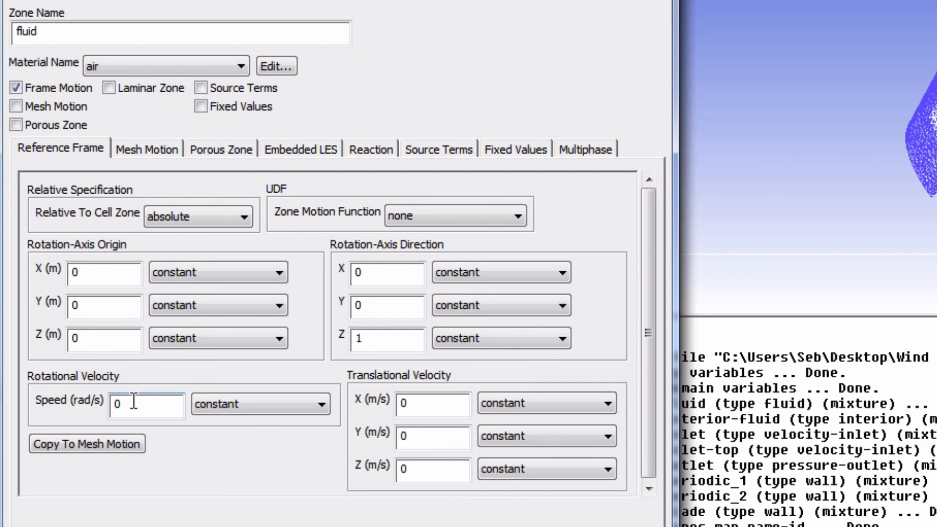
pyautogui.doubleClick(146, 405)
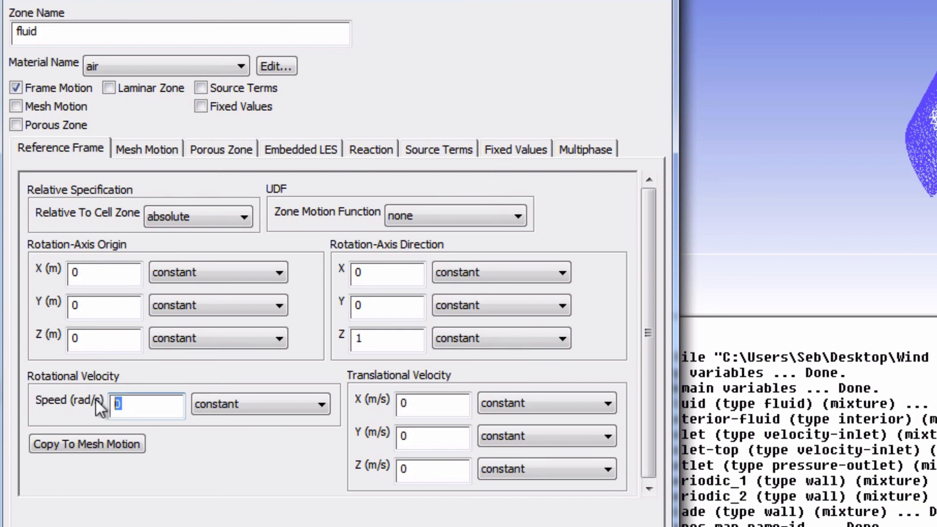
pyautogui.write('-2.')
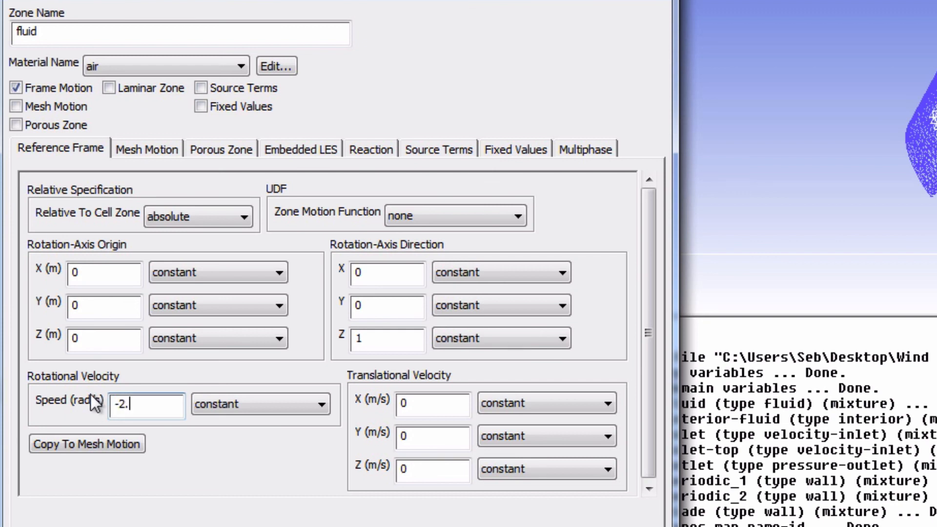